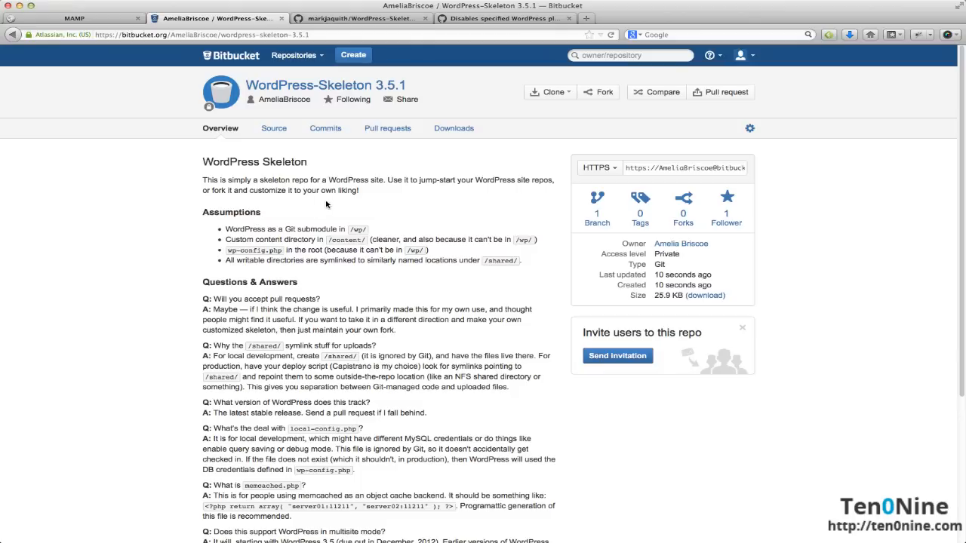
mouse_move(530, 188)
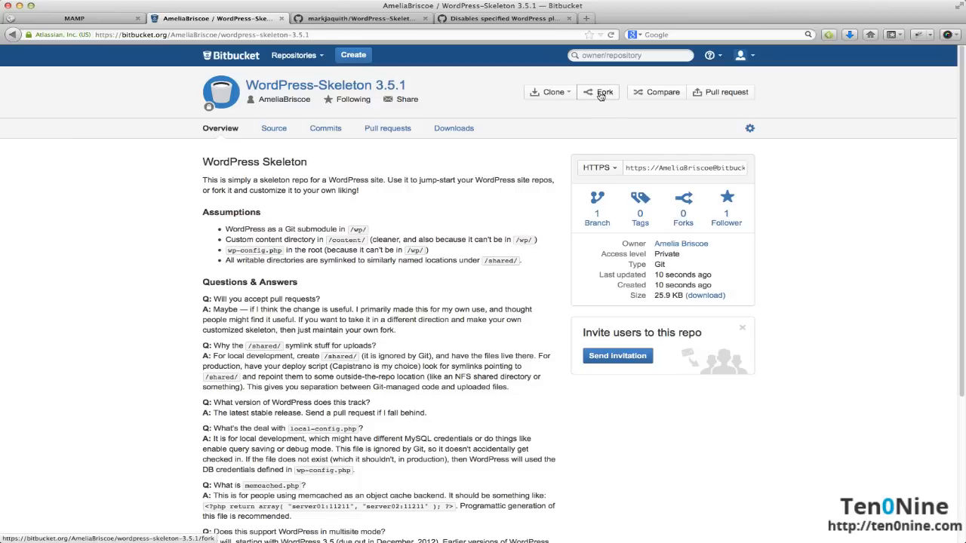
- Start forking the WordPress-Skeleton 3.5.1 repository from its header Fork button
click(604, 91)
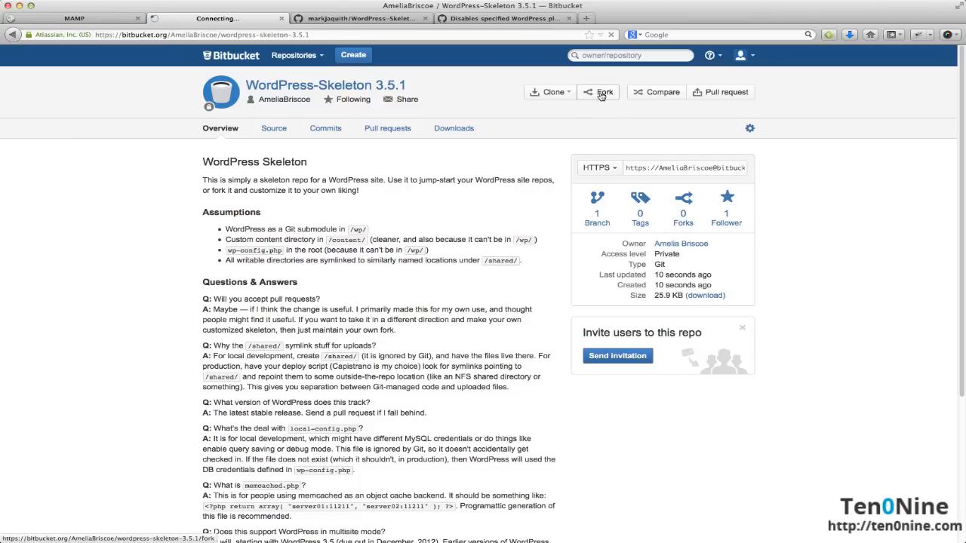
click(599, 92)
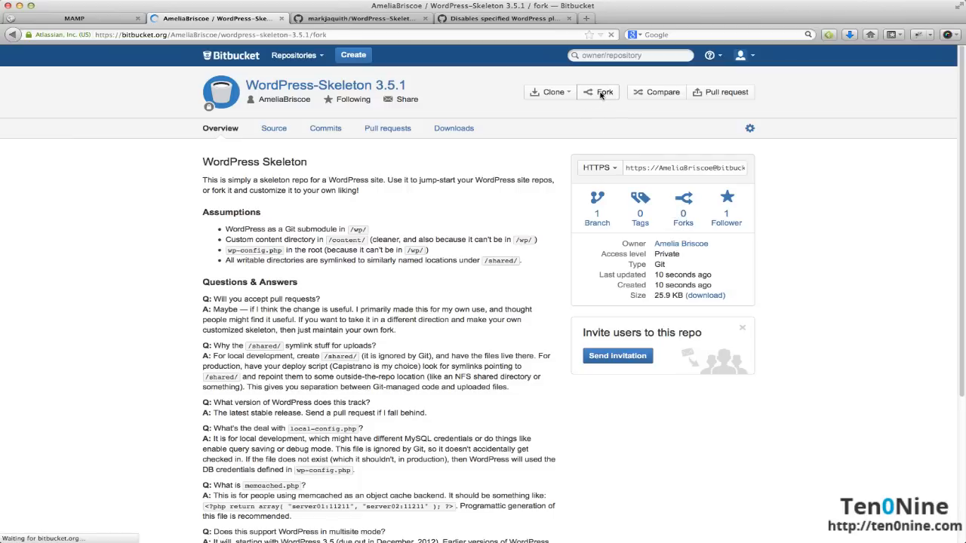
click(600, 91)
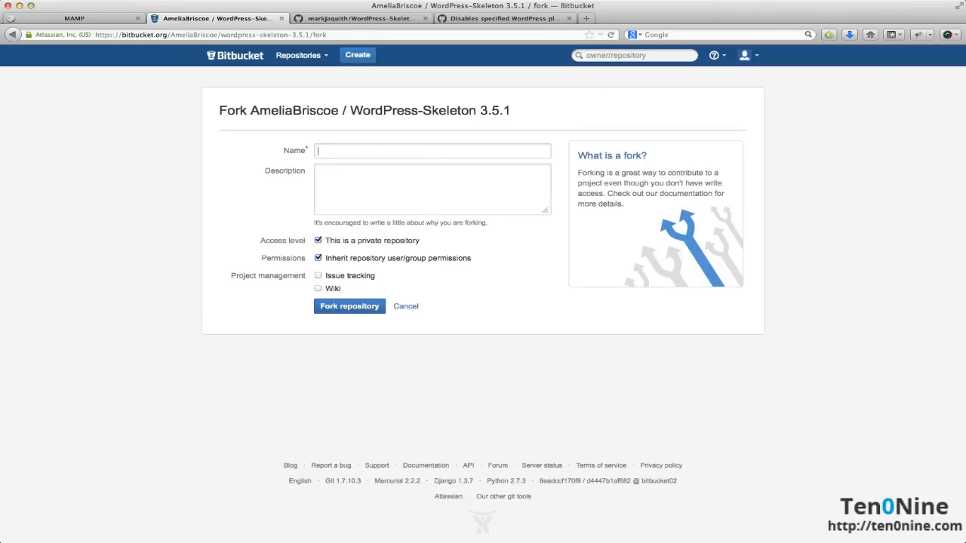
- Name the fork 'Development Repo', describe it as 'Test Repo for development', and create it
text(Development Repo)
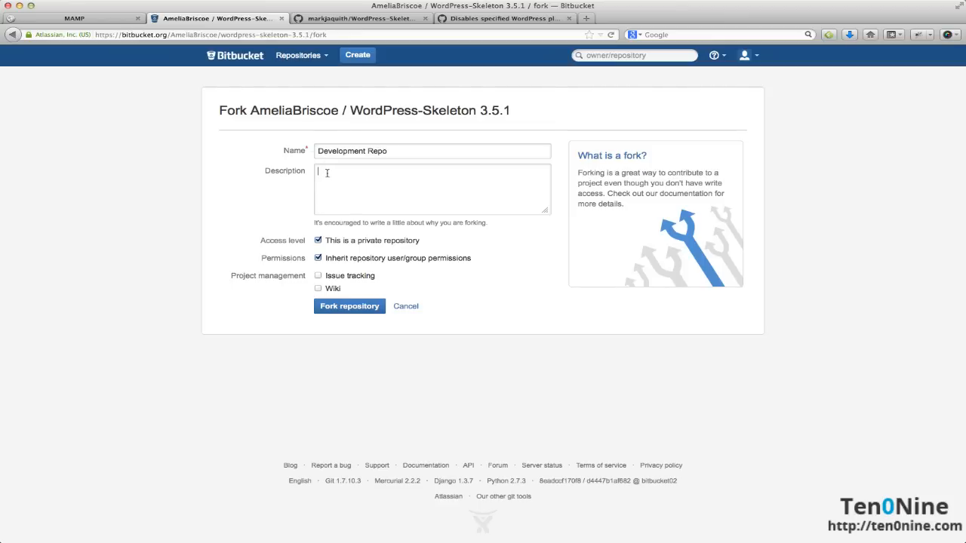
text(Test Repo)
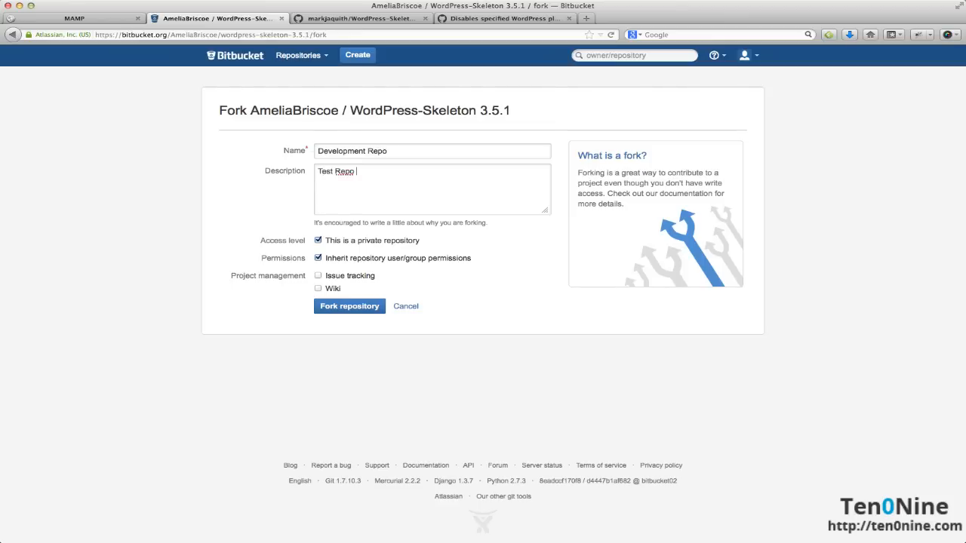
text(for development)
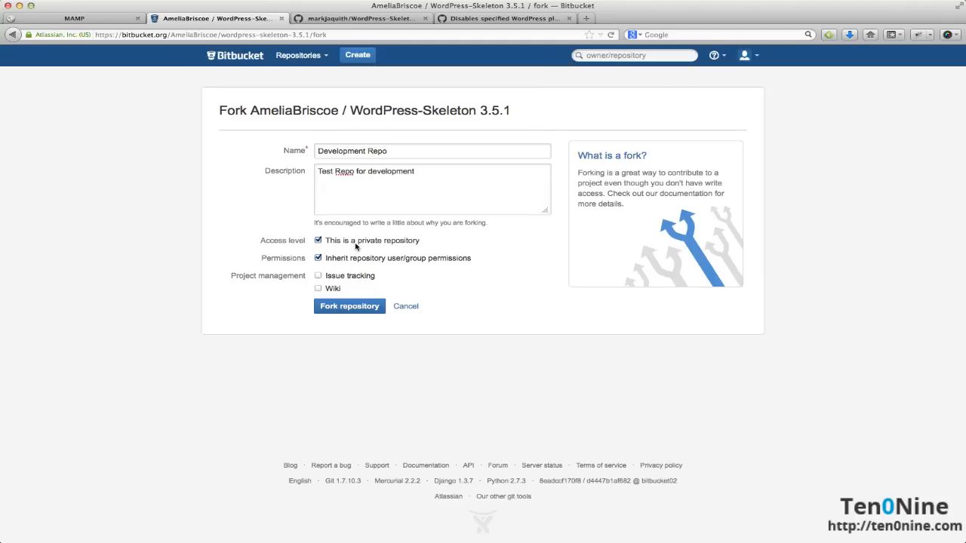
click(348, 305)
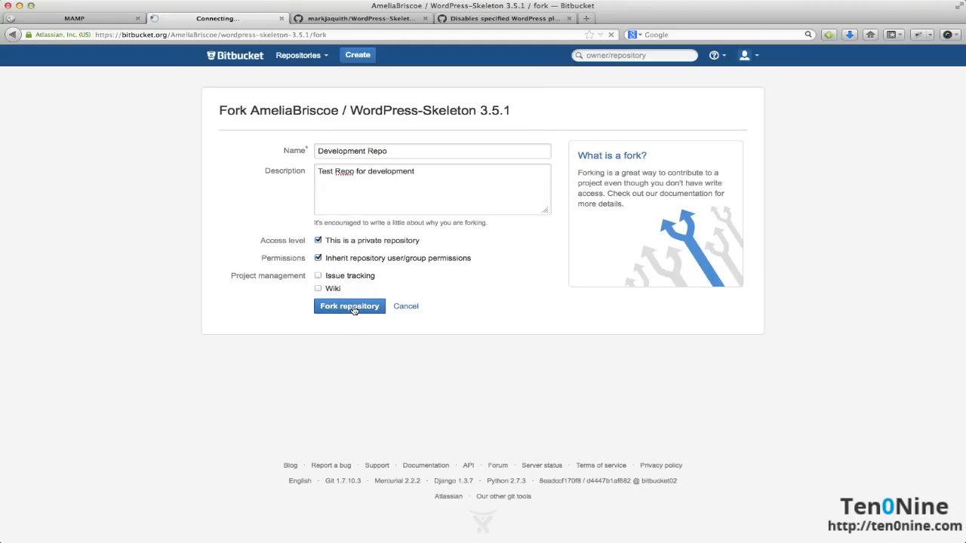
click(348, 306)
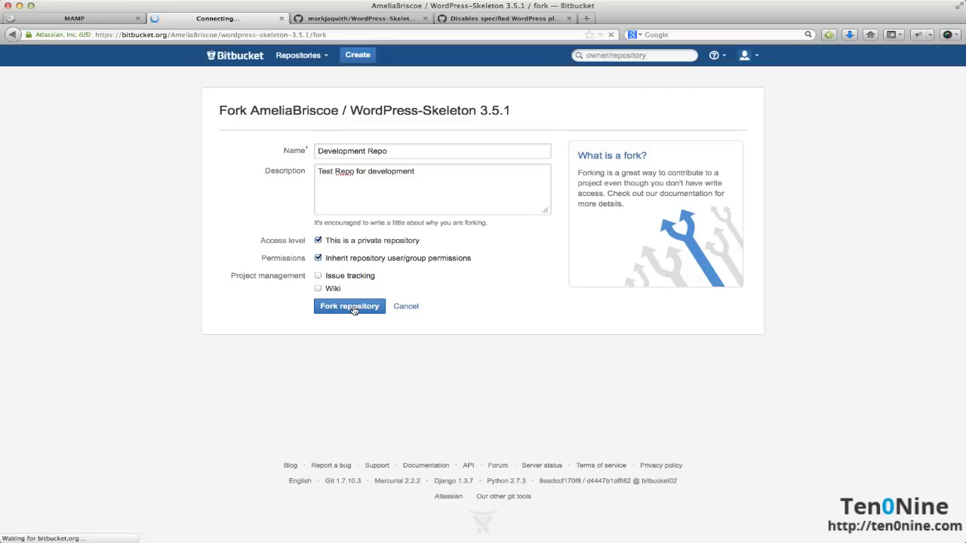
click(348, 307)
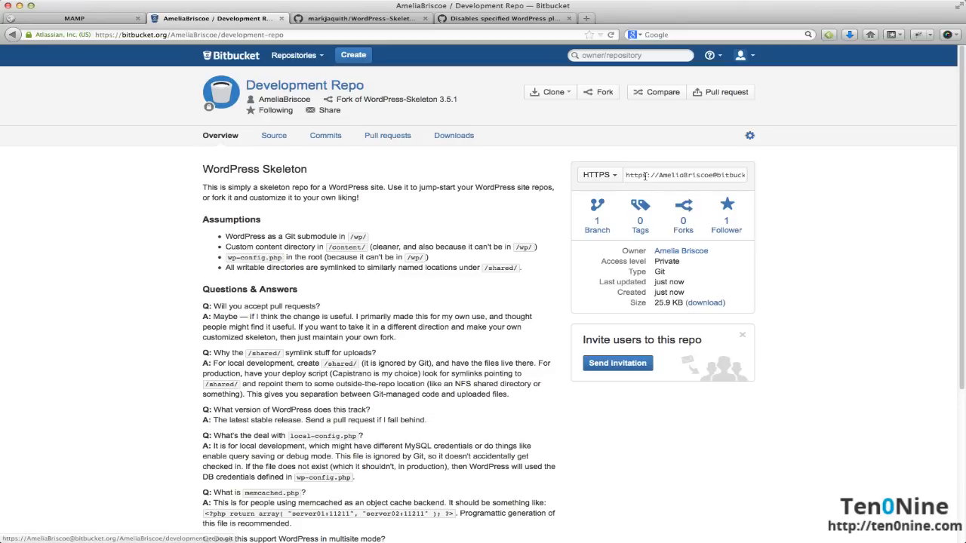
- Select and copy the Development Repo's HTTPS clone address
click(683, 175)
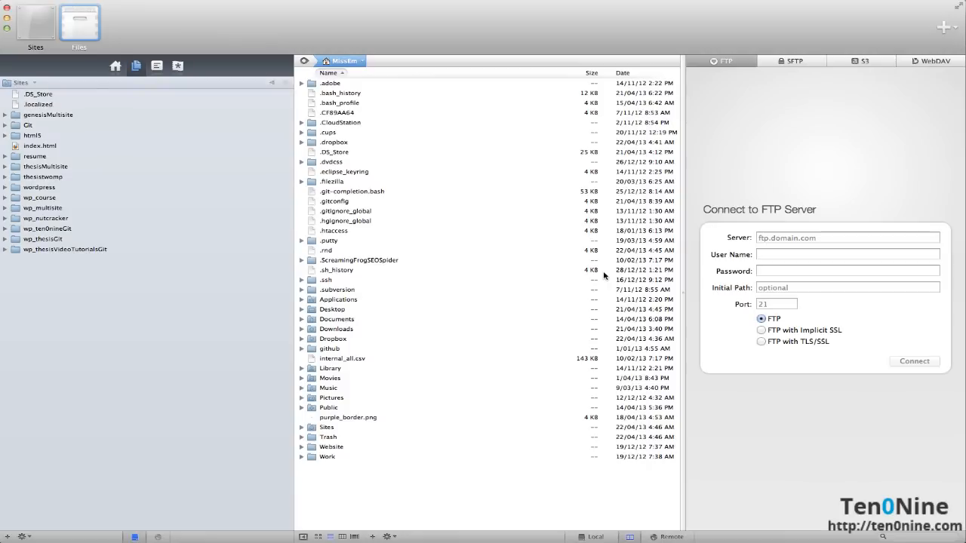
mouse_move(326, 34)
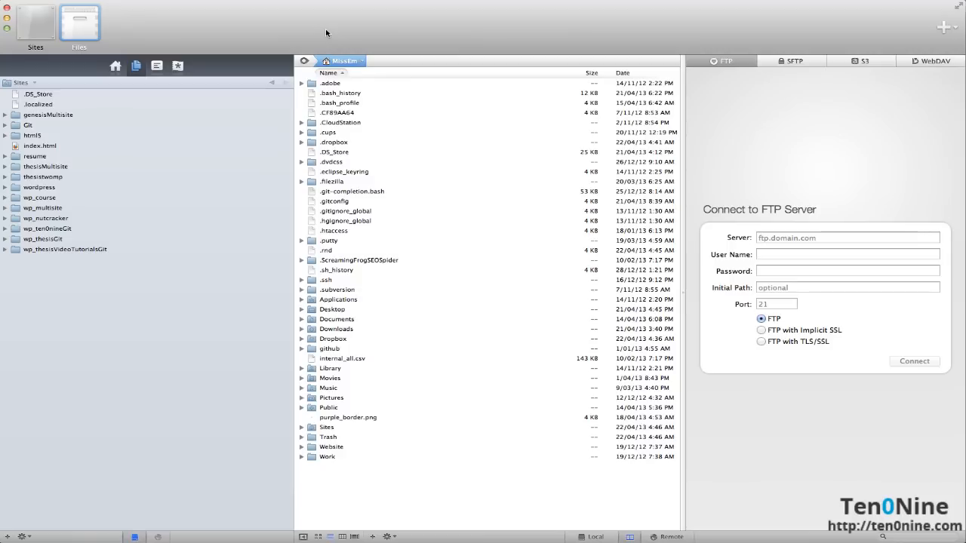
- Switch Coda to its Terminal view
click(943, 27)
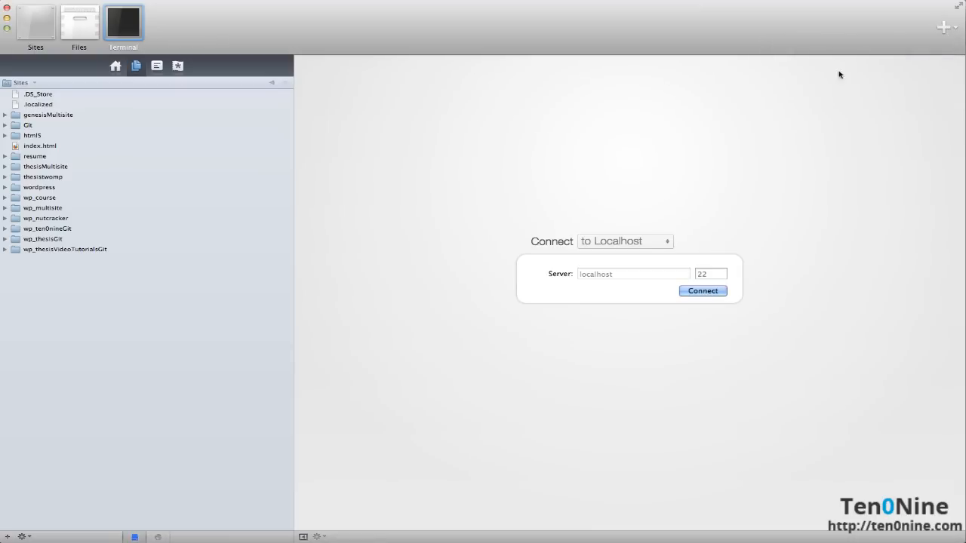
- Connect to localhost and change the working directory to Sites/
click(703, 291)
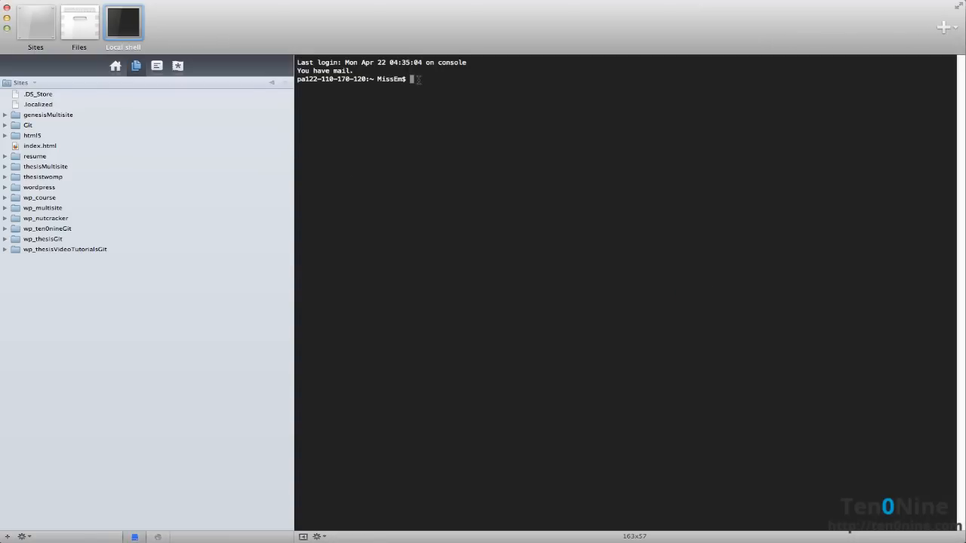
text(cd S)
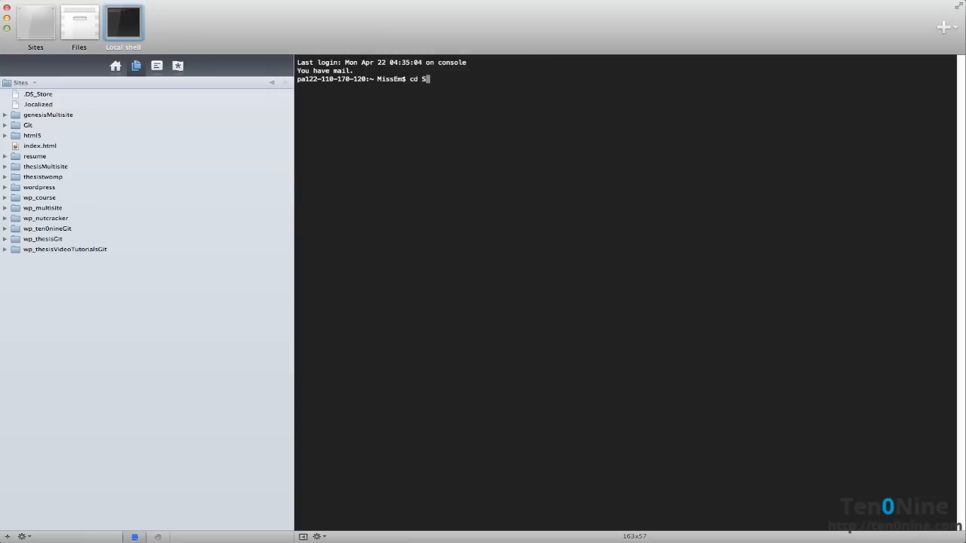
text(ites/)
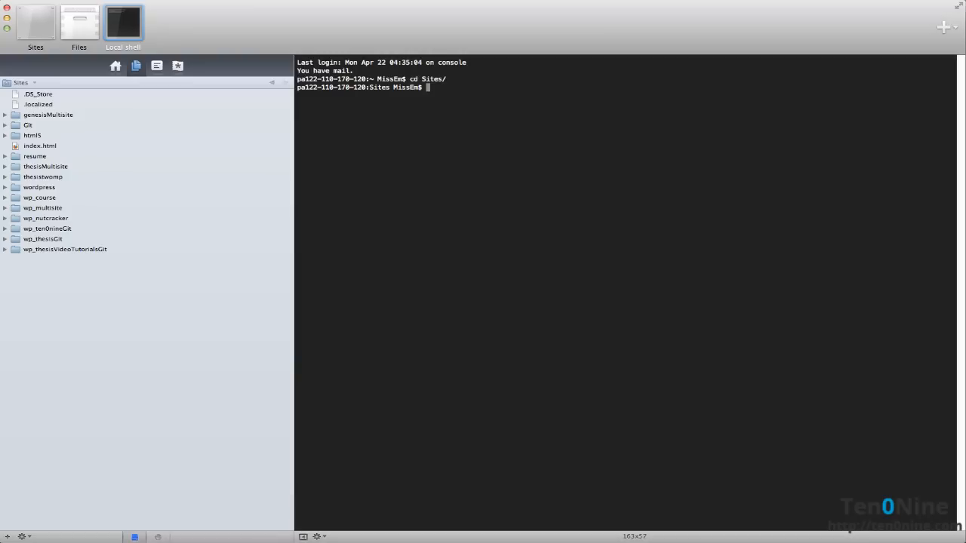
- Recursively git clone the development-repo URL into wp_develop, then switch to MAMP's page
text(git clone)
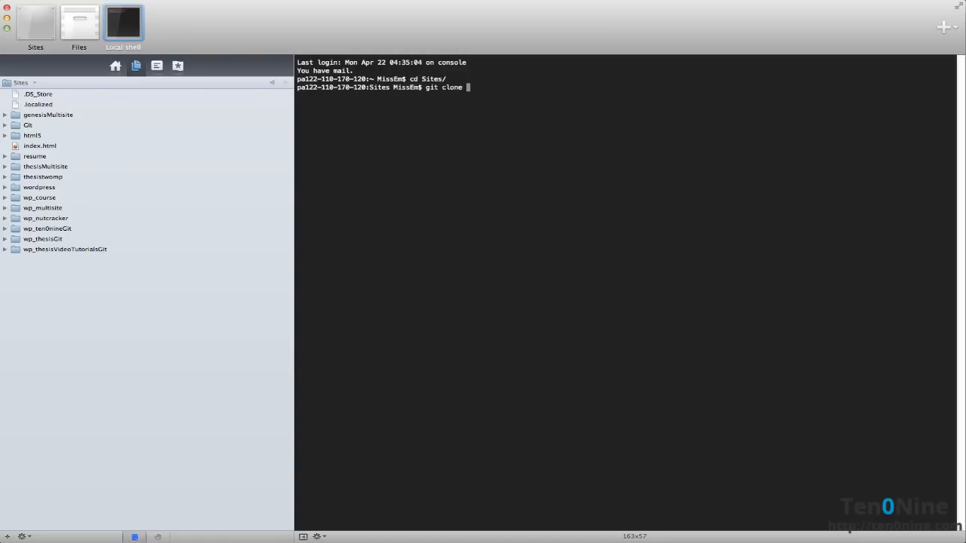
text(--recursiv)
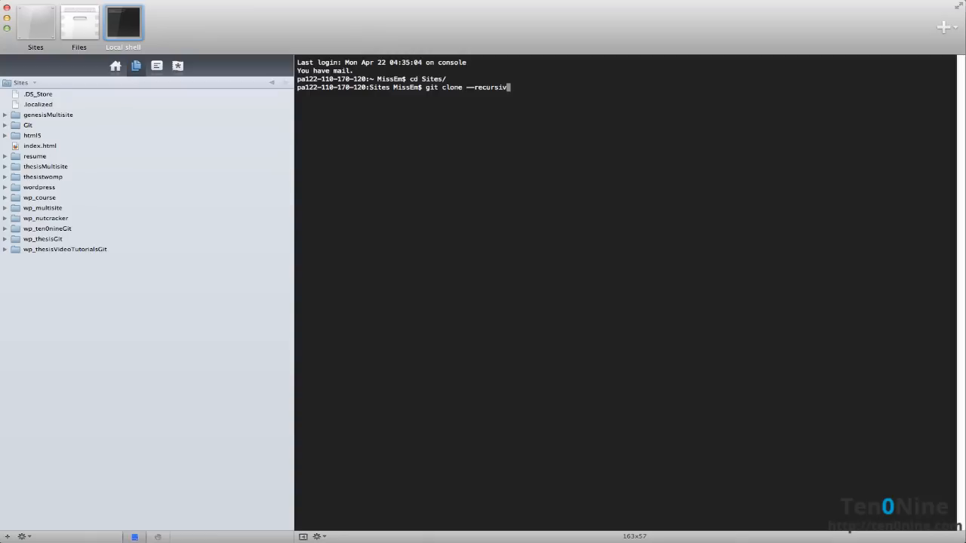
text(https://AmeliaBriscoe@bitbucket.org/AmeliaBriscoe/development-repo.git)
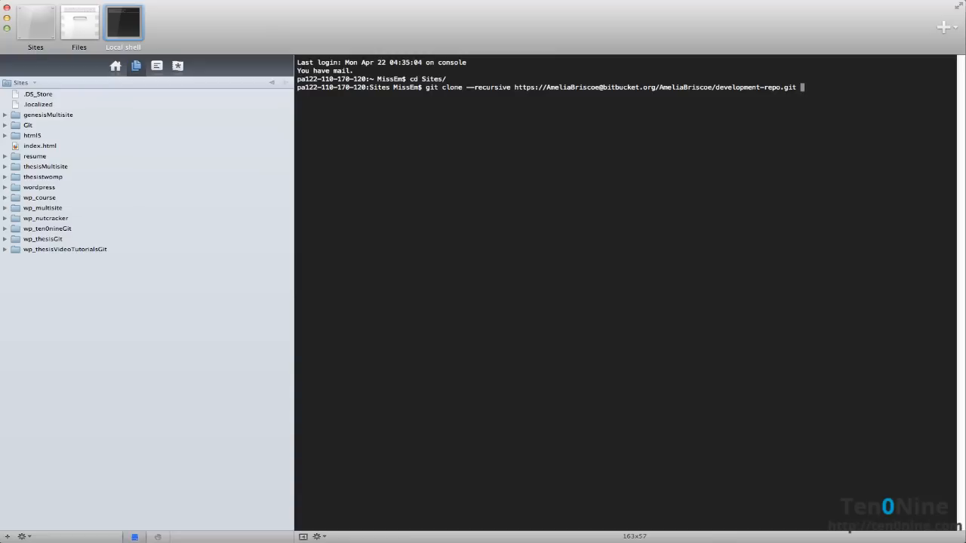
text(wp)
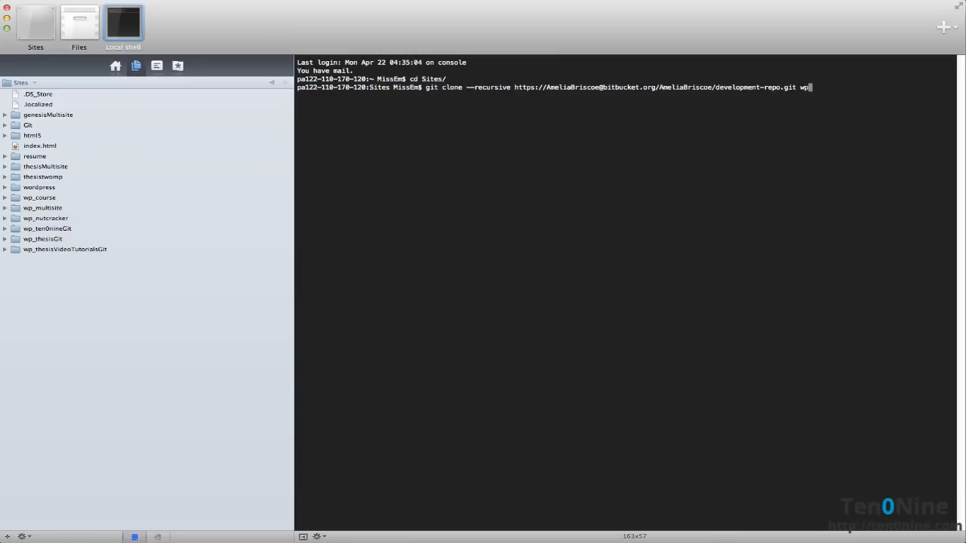
text(_develop)
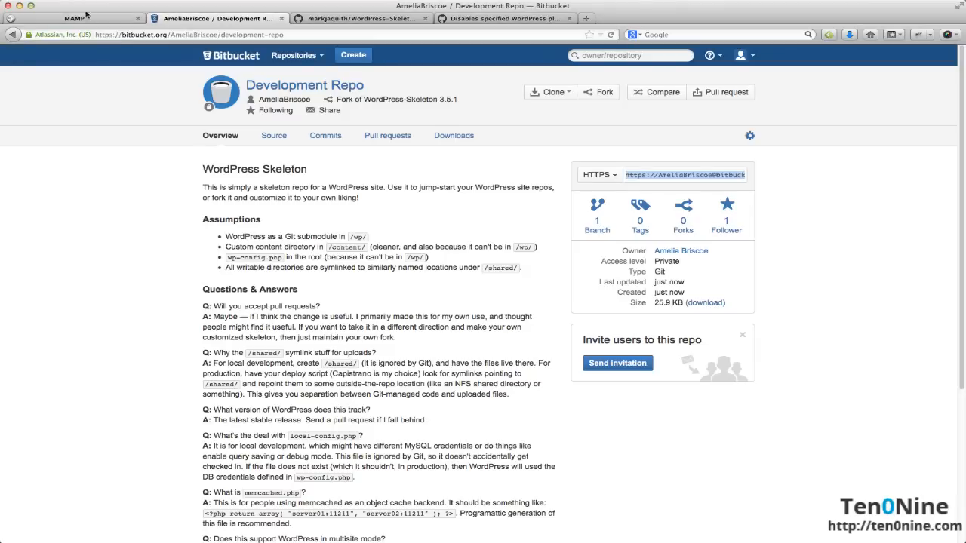
click(74, 18)
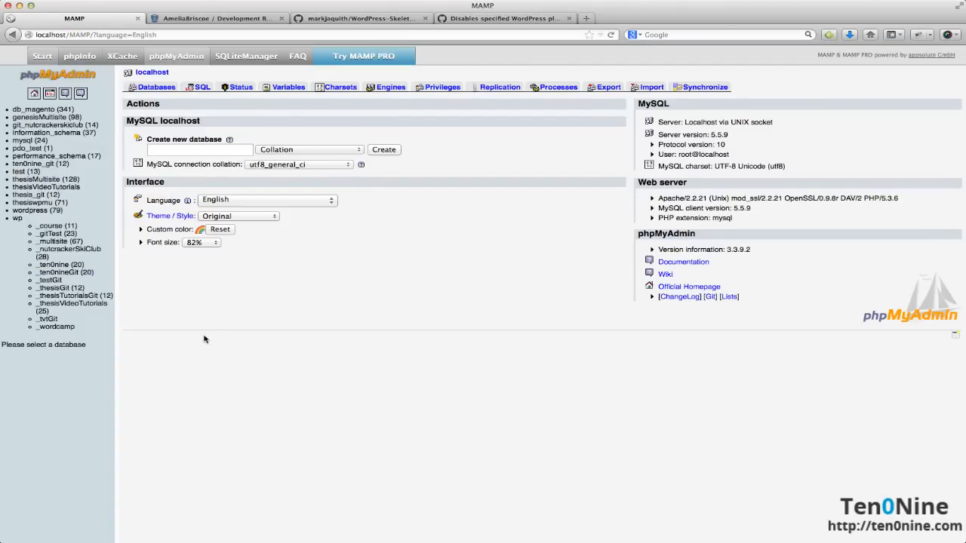